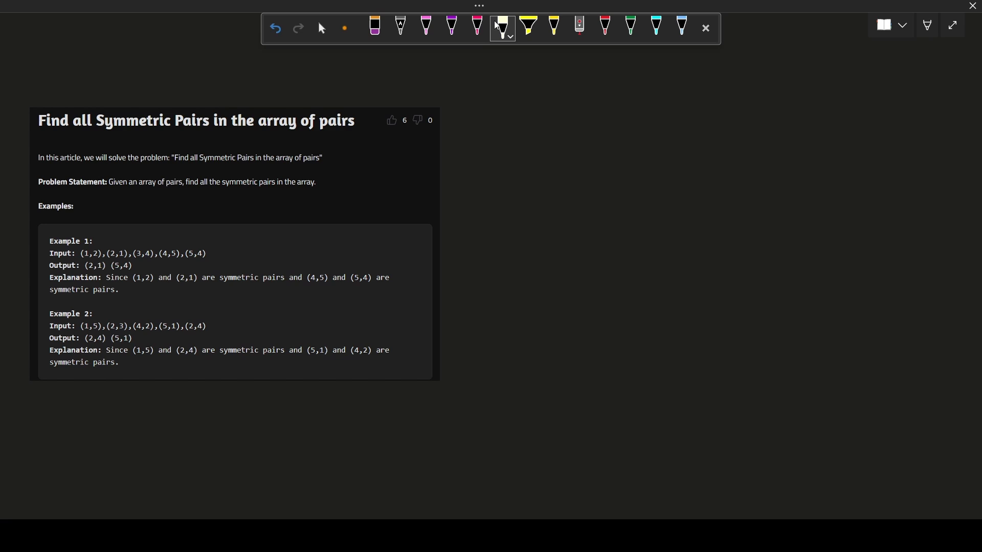
{"action": "mouse_move", "coordinate": [376, 220]}
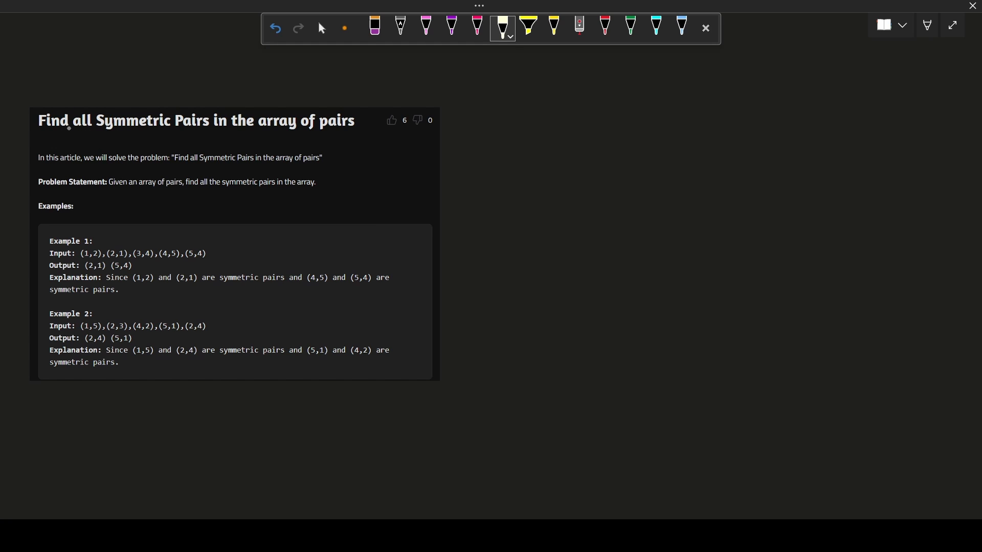
Underline the title's key words, write 1 2 / 2 1, and circle outputs (2,1) and (5,4)
{"action": "left_click_drag", "start_coordinate": [54, 133], "coordinate": [231, 132]}
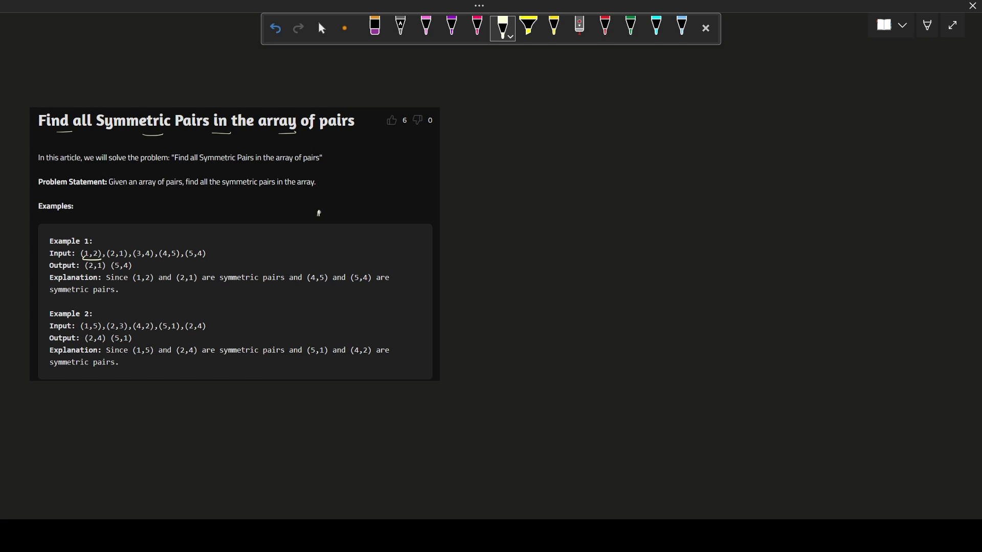
{"action": "left_click_drag", "start_coordinate": [316, 206], "coordinate": [360, 244]}
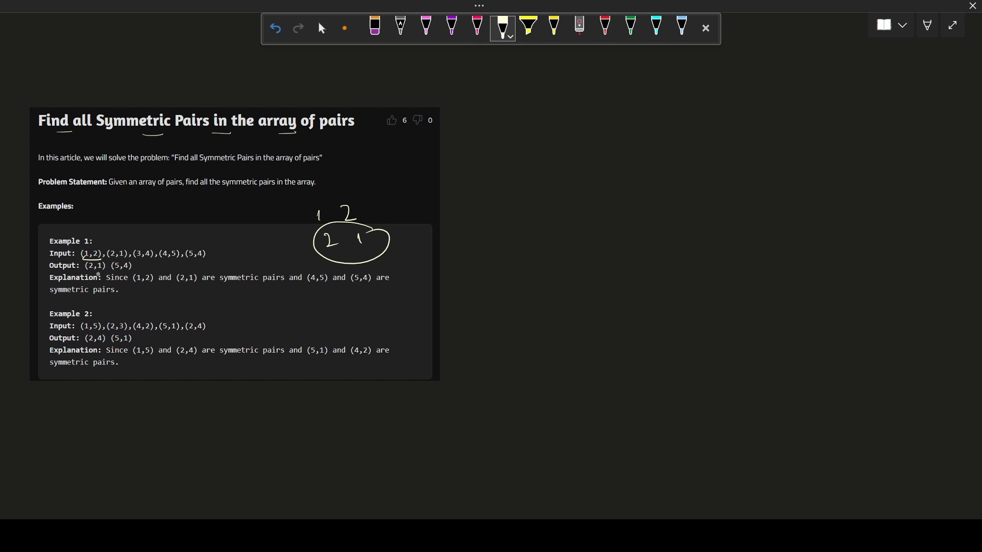
{"action": "left_click_drag", "start_coordinate": [81, 265], "coordinate": [135, 265]}
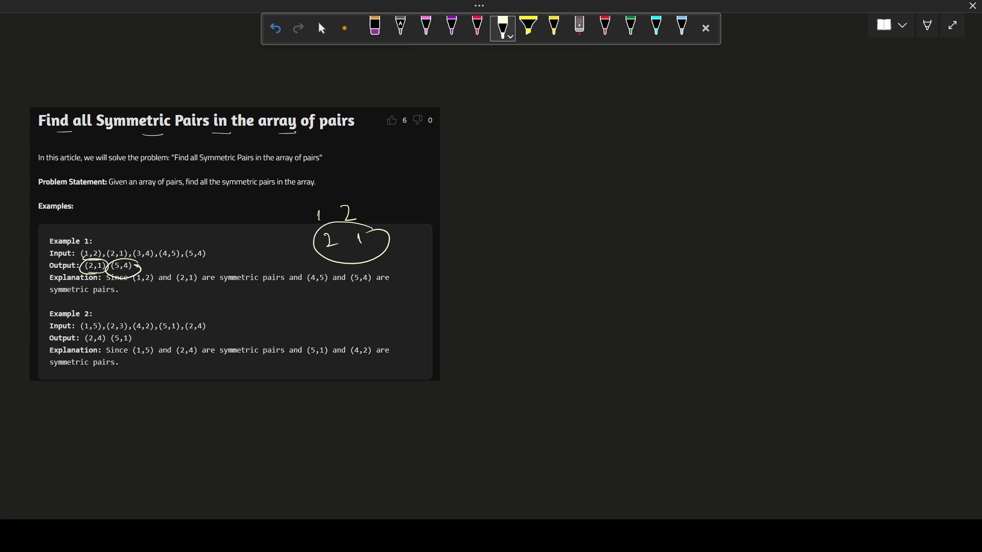
{"action": "left_click", "coordinate": [374, 27]}
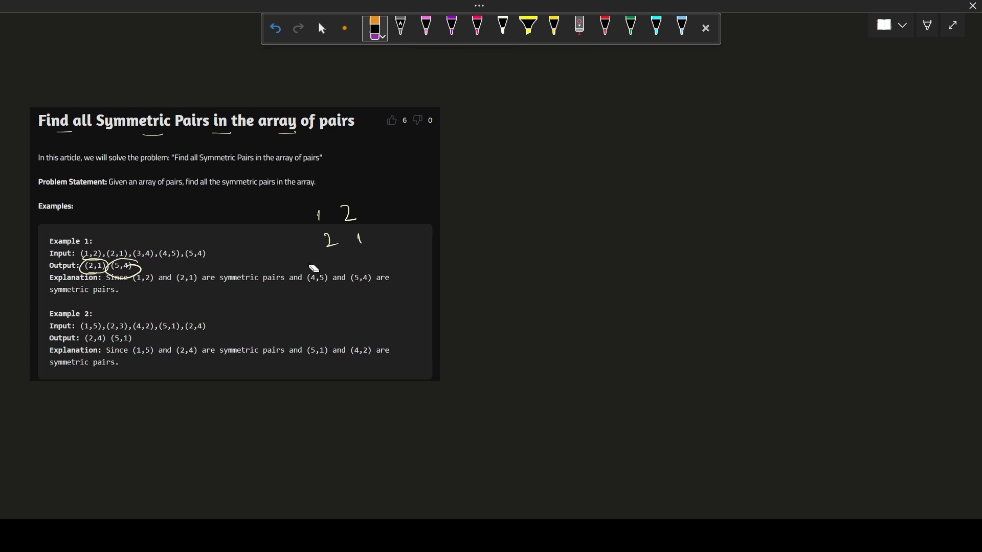
In white ink, write 'python' beside the Map heading and the notation M = { 1 : 2
{"action": "left_click", "coordinate": [502, 27]}
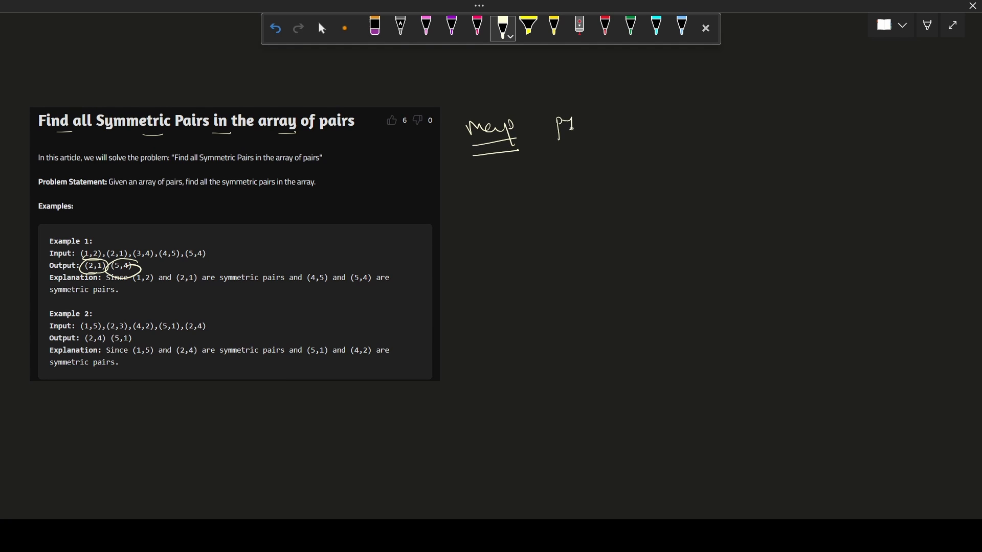
{"action": "left_click_drag", "start_coordinate": [567, 116], "coordinate": [611, 125]}
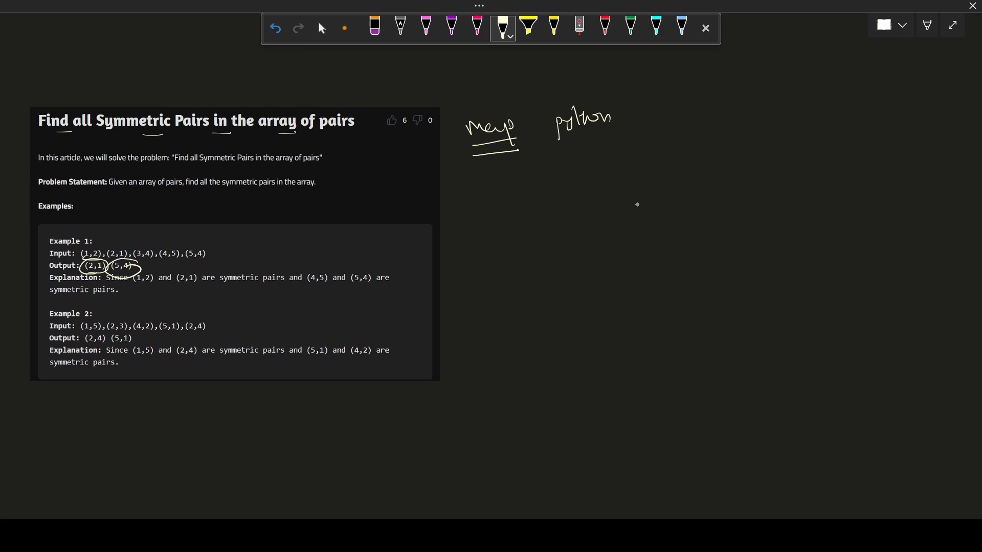
{"action": "mouse_move", "coordinate": [624, 226]}
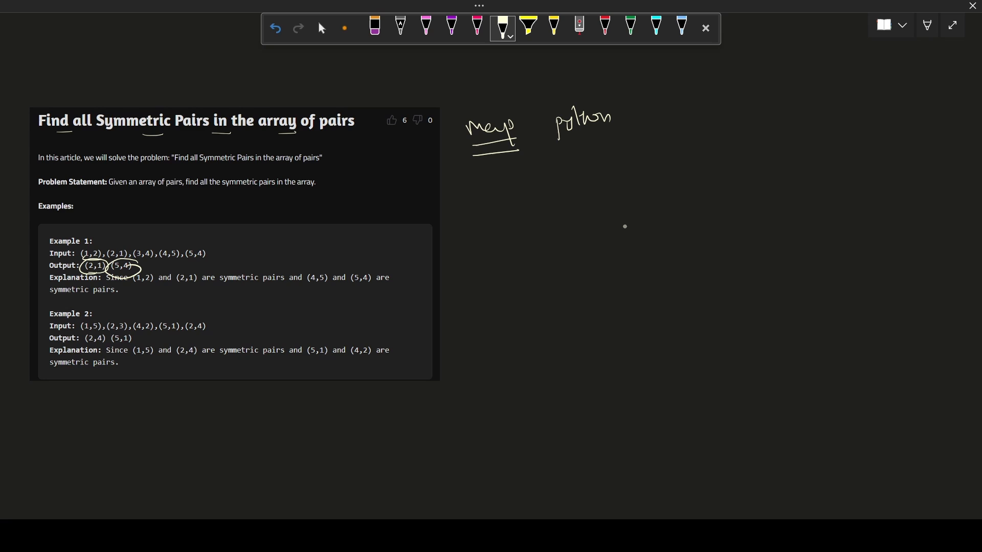
{"action": "mouse_move", "coordinate": [564, 201]}
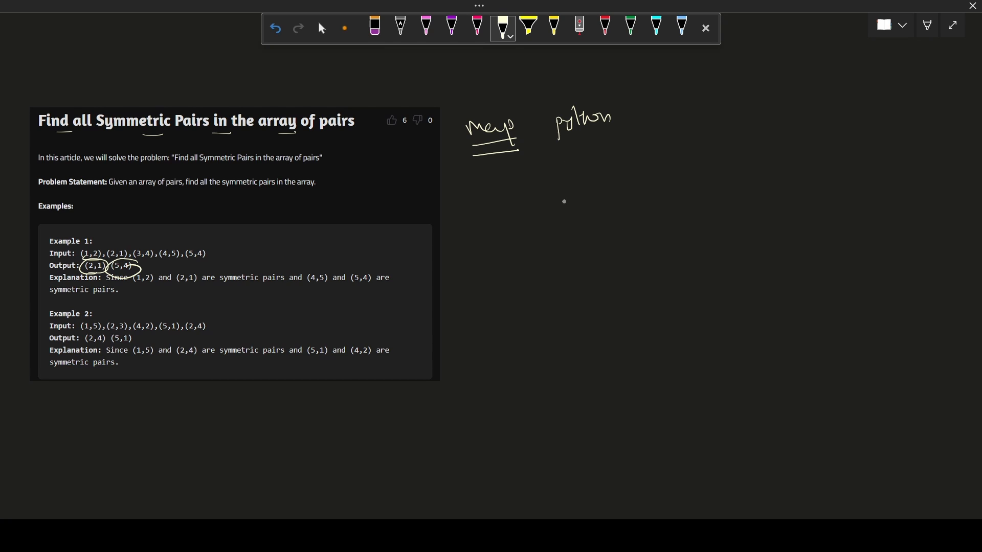
{"action": "left_click_drag", "start_coordinate": [529, 184], "coordinate": [595, 207]}
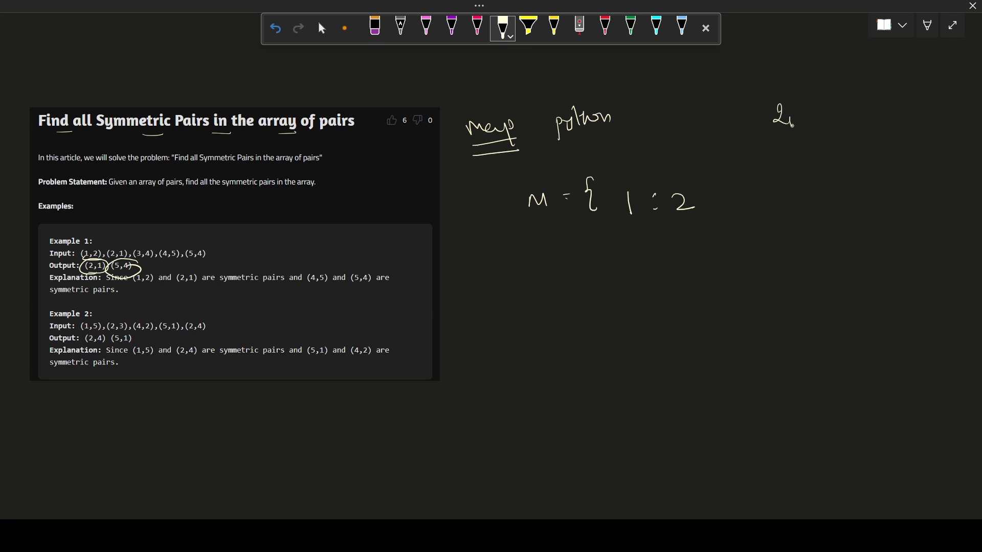
Circle the reversed pair 2, 1 and draw arrows linking it to the map
{"action": "left_click_drag", "start_coordinate": [804, 123], "coordinate": [808, 103]}
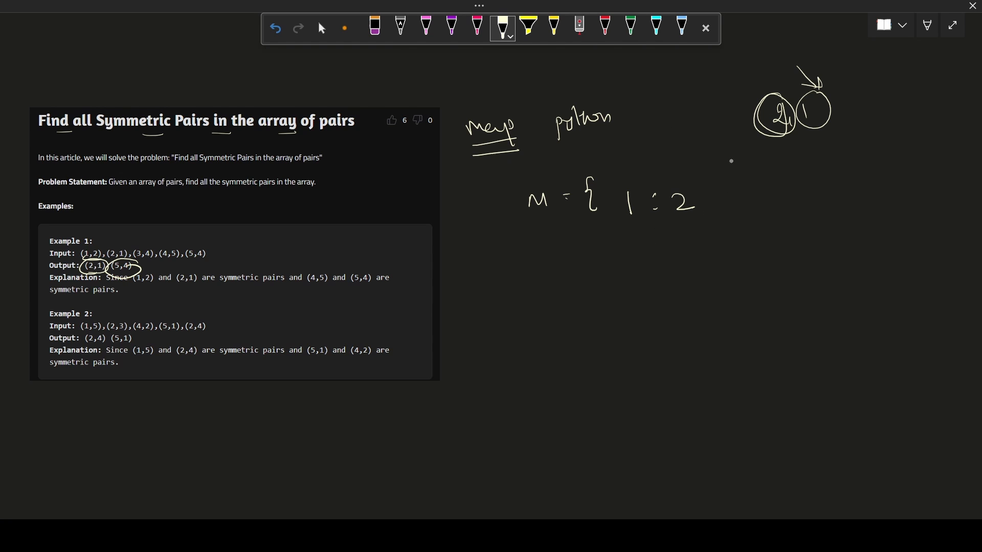
{"action": "left_click_drag", "start_coordinate": [833, 103], "coordinate": [861, 97]}
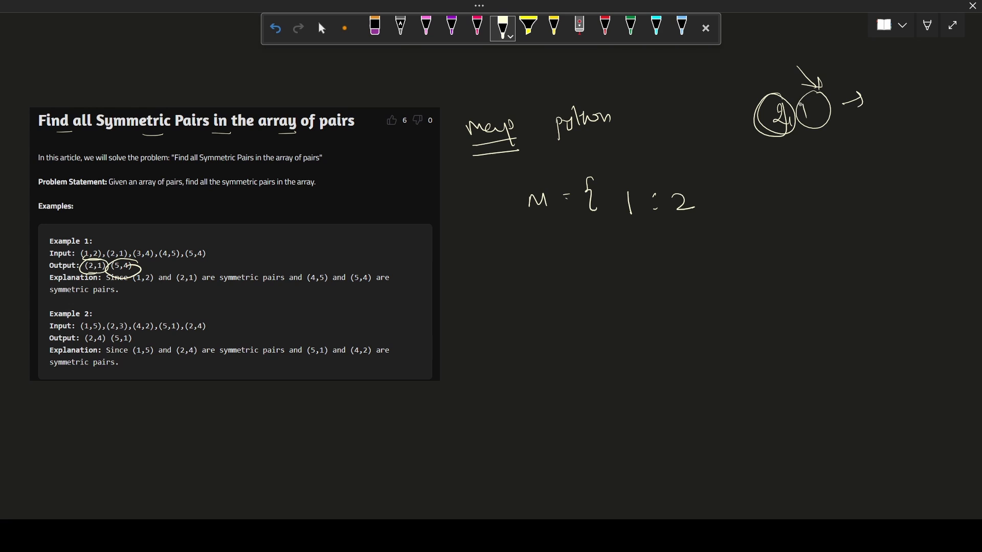
{"action": "left_click", "coordinate": [703, 211]}
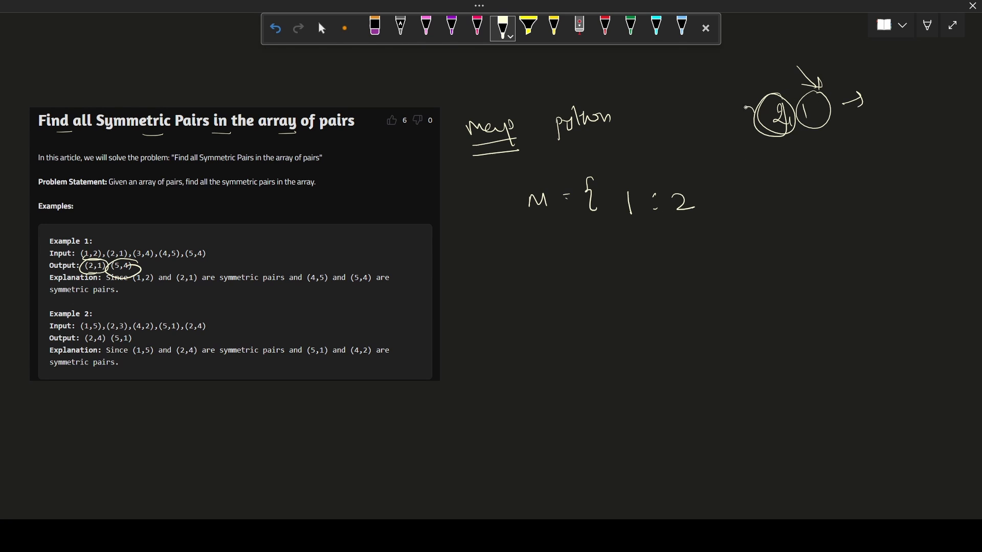
{"action": "left_click_drag", "start_coordinate": [748, 106], "coordinate": [683, 169]}
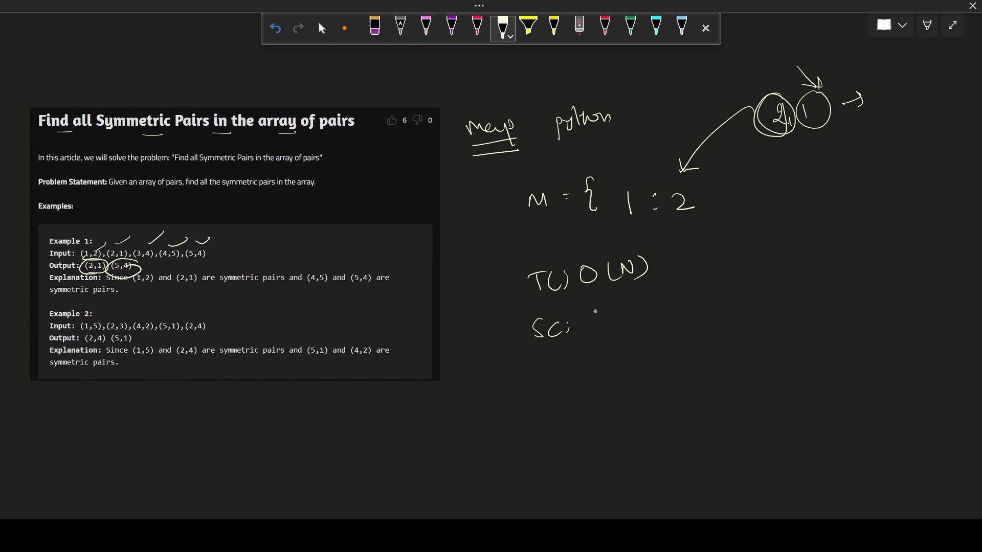
Write the space complexity note beneath the O(N) time complexity
{"action": "left_click_drag", "start_coordinate": [597, 319], "coordinate": [669, 238]}
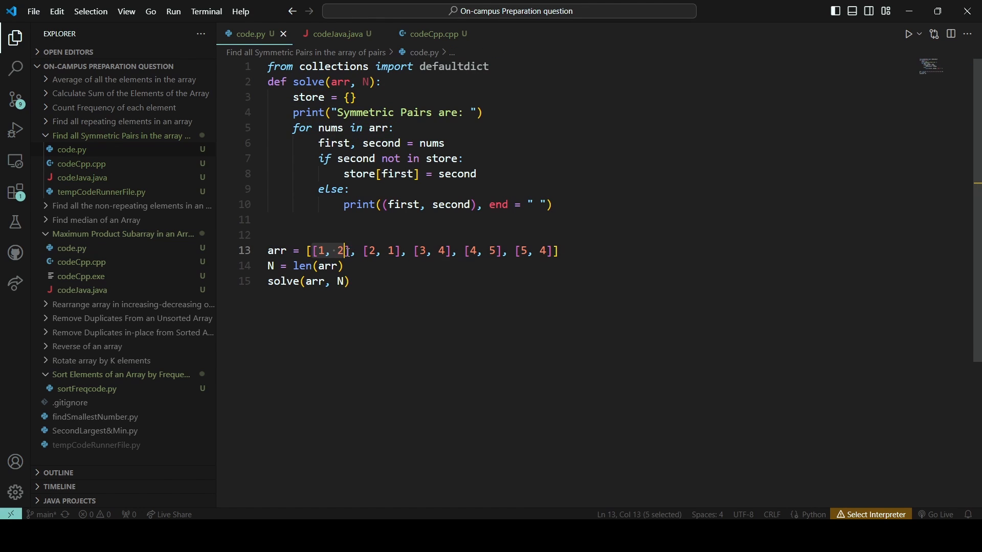
In code.py, select the first pair 1, 2 in arr and highlight the loop variable 'first'
{"action": "left_click_drag", "start_coordinate": [341, 251], "coordinate": [538, 251]}
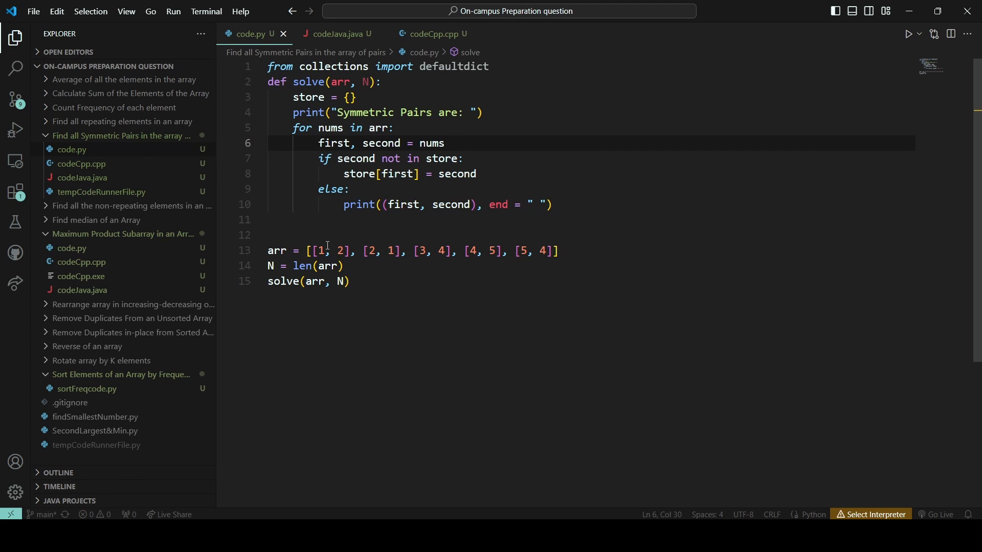
{"action": "double_click", "coordinate": [333, 143]}
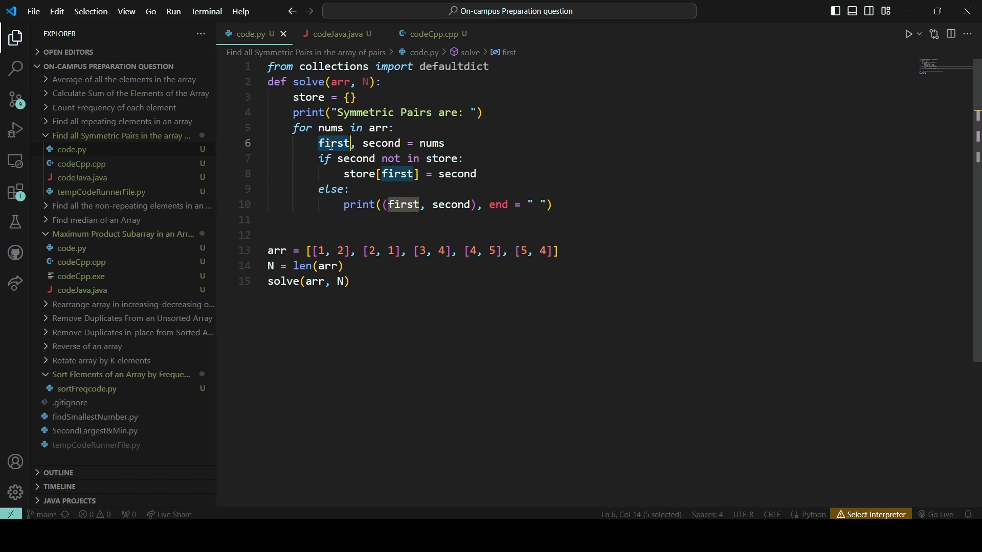
{"action": "double_click", "coordinate": [380, 143]}
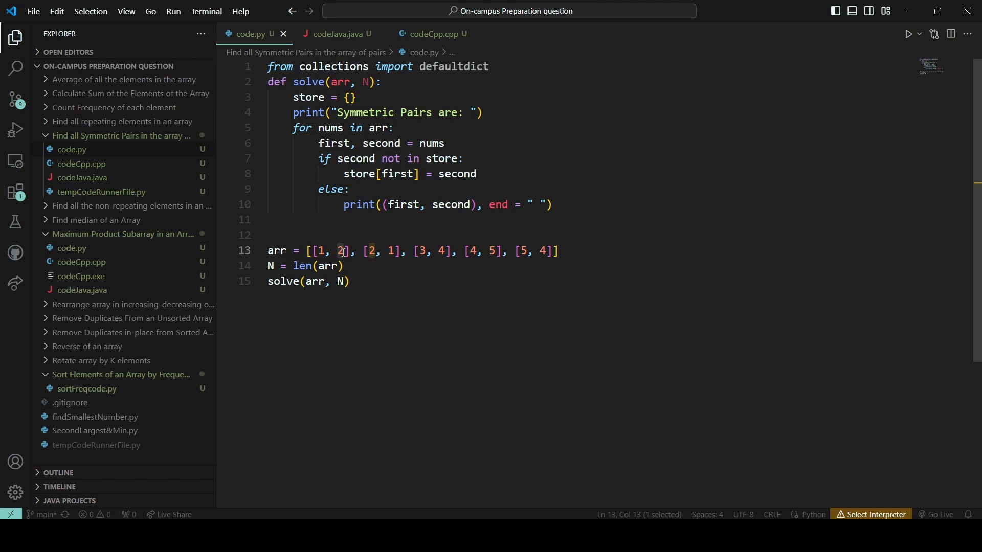
{"action": "mouse_move", "coordinate": [316, 174]}
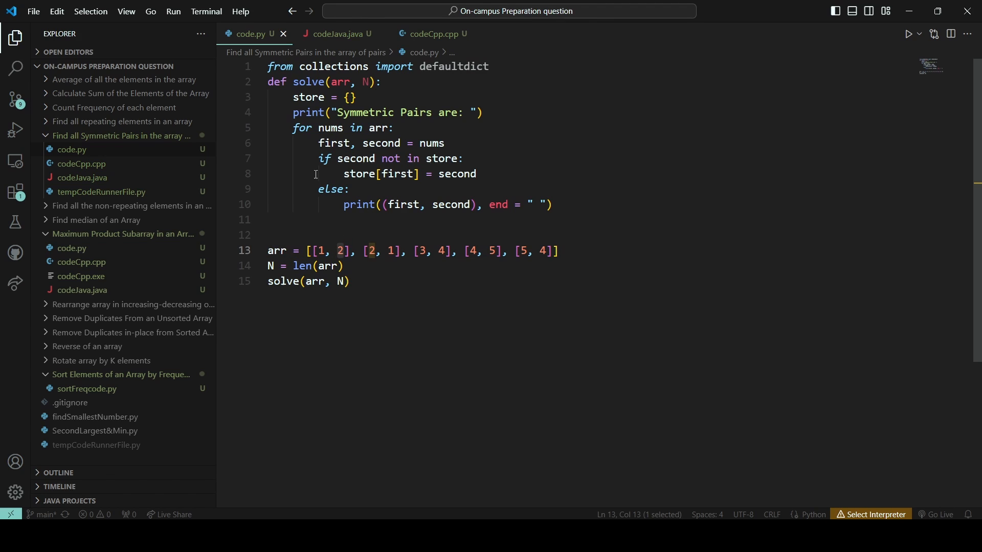
{"action": "mouse_move", "coordinate": [334, 142]}
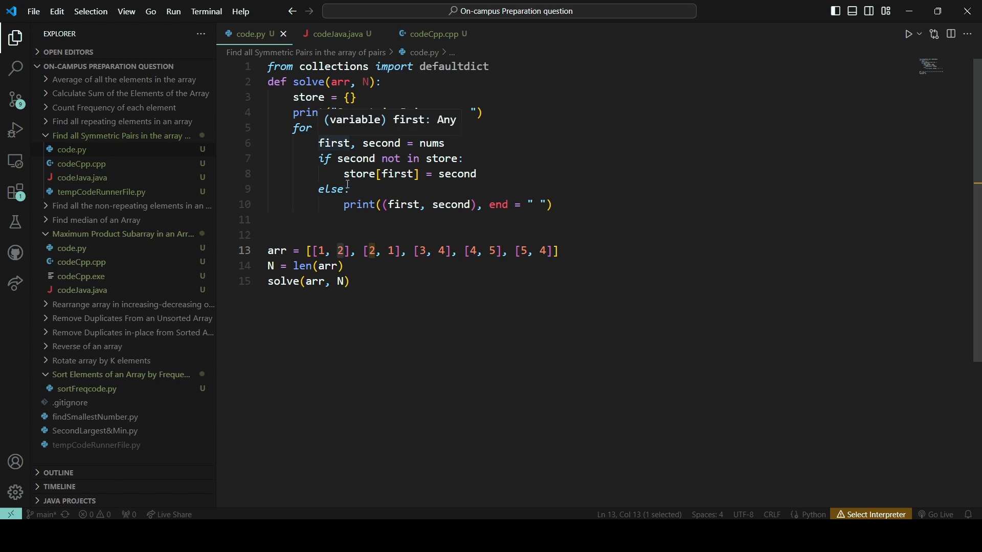
Highlight the map-storing line, the [2, 1] pair and 'second', then open codeJava.java
{"action": "left_click", "coordinate": [480, 174]}
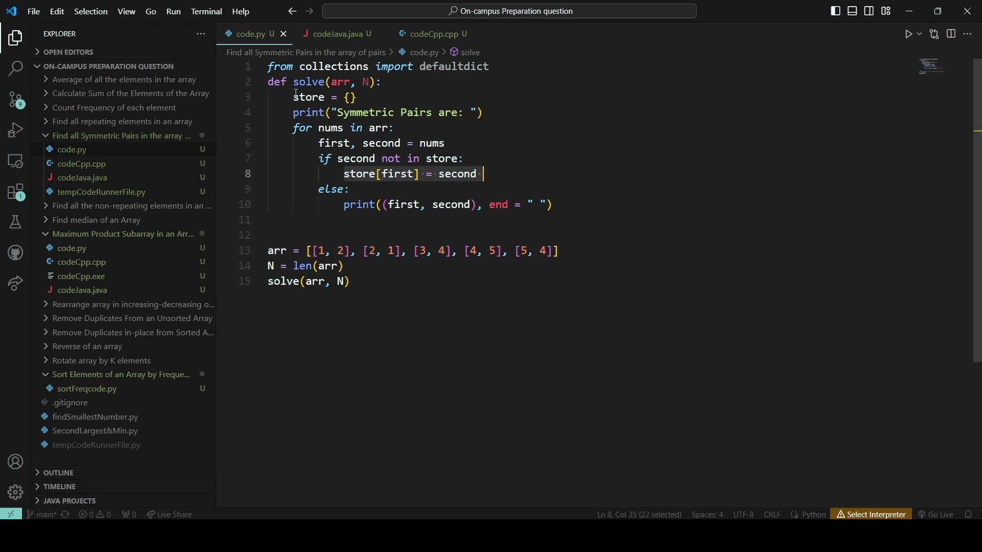
{"action": "left_click", "coordinate": [316, 97]}
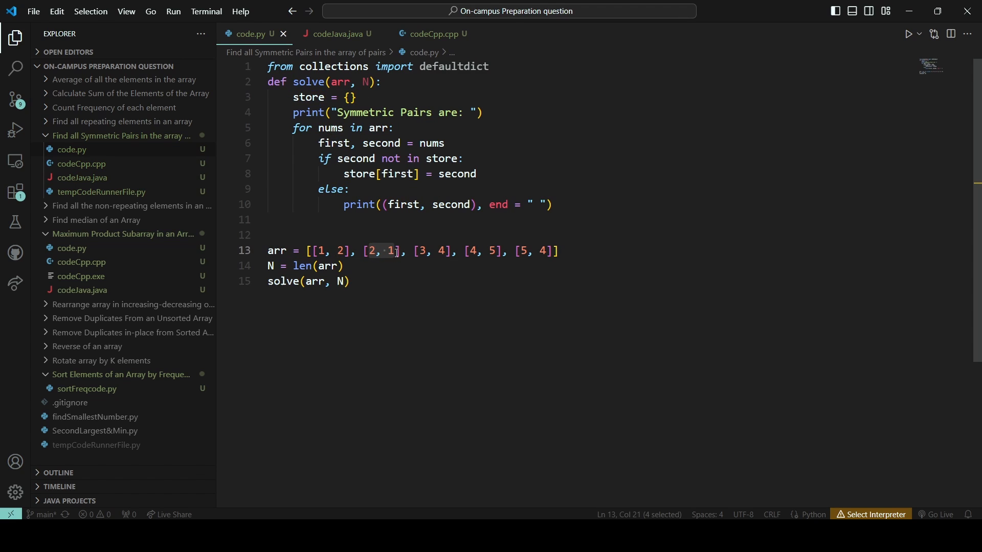
{"action": "double_click", "coordinate": [355, 159]}
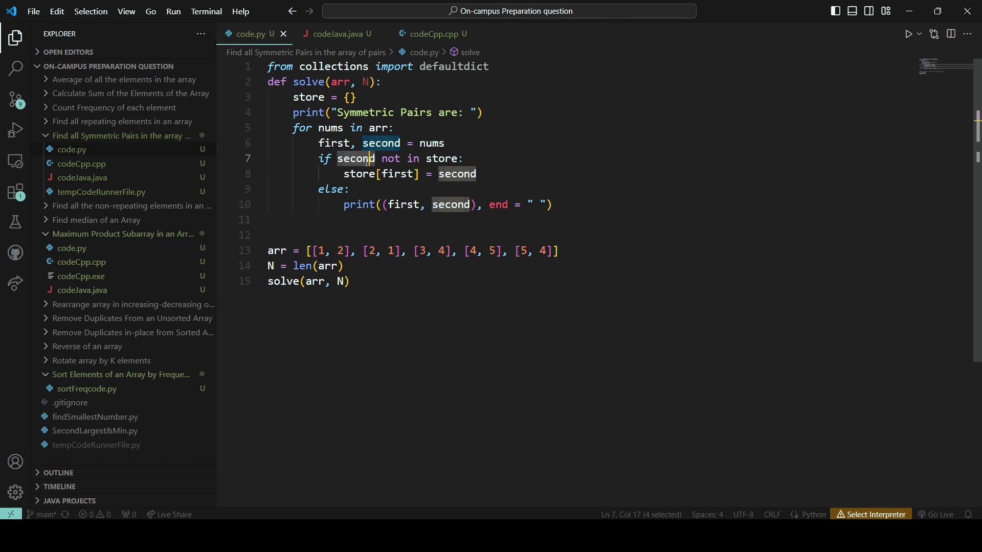
{"action": "left_click", "coordinate": [393, 251]}
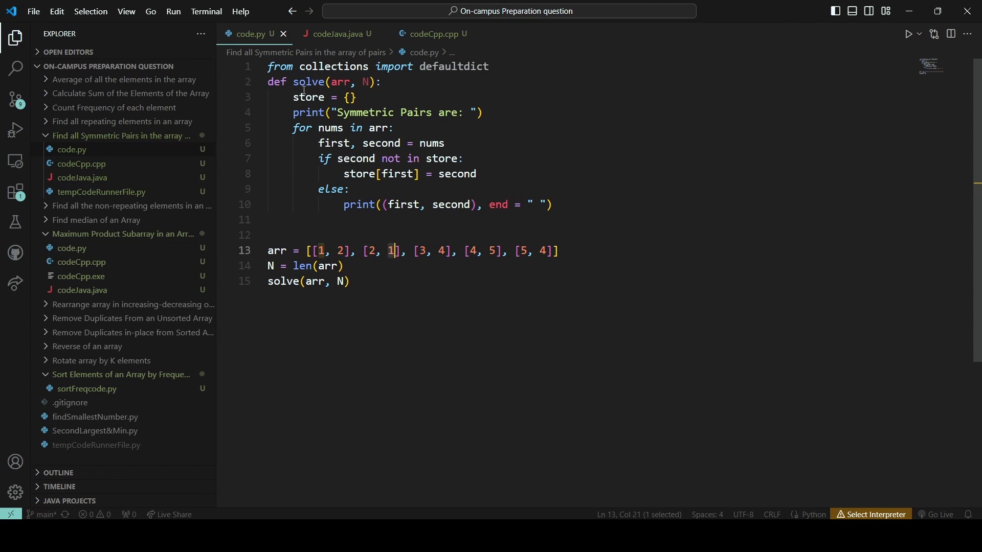
{"action": "double_click", "coordinate": [308, 97]}
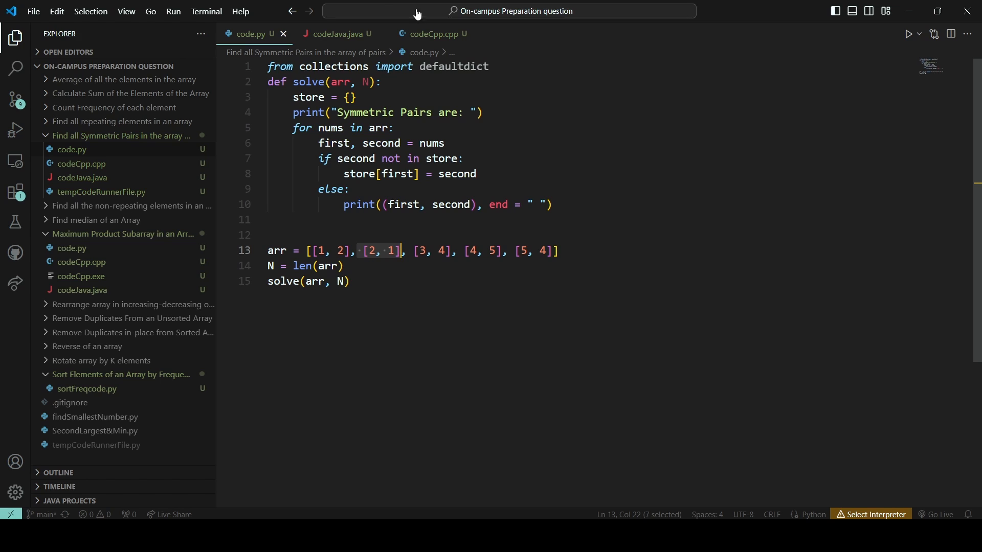
{"action": "left_click", "coordinate": [338, 33]}
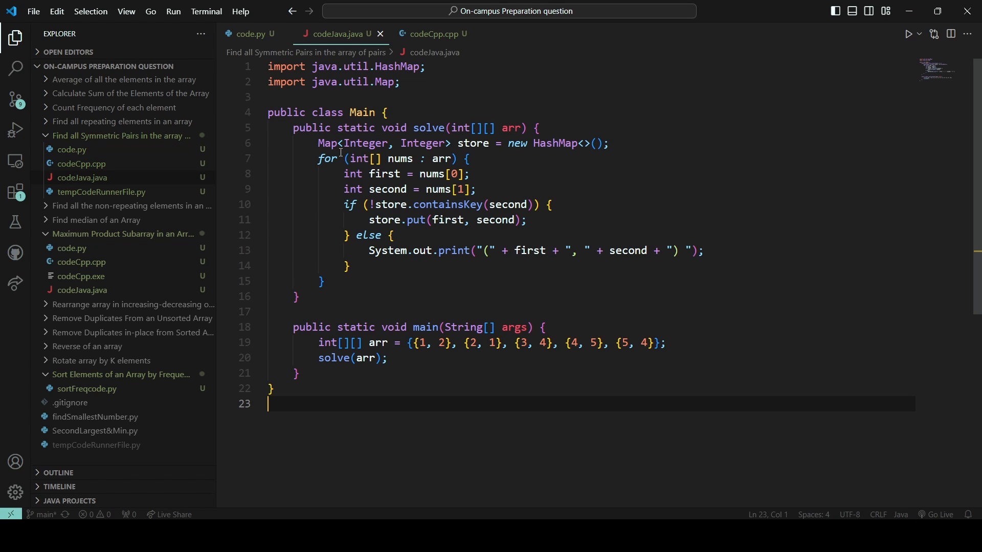
Highlight the Java for-each loop and 'first' line, scroll down, then open codeCpp.cpp
{"action": "left_click_drag", "start_coordinate": [329, 143], "coordinate": [563, 143]}
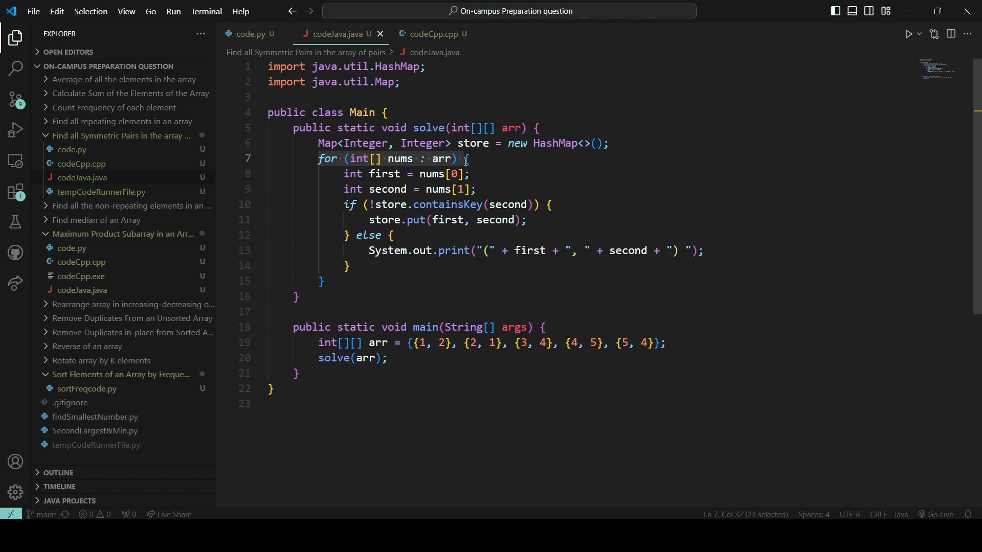
{"action": "left_click", "coordinate": [424, 176]}
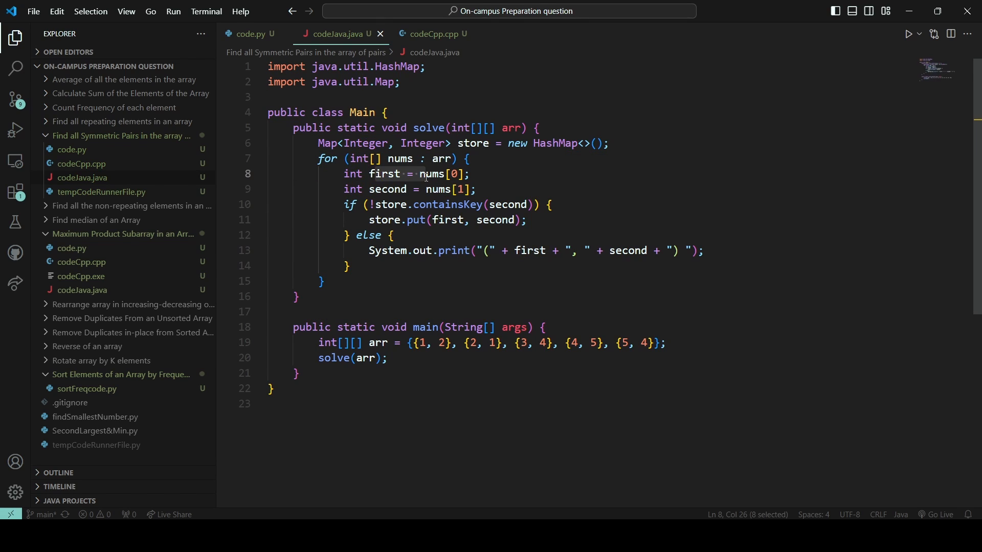
{"action": "double_click", "coordinate": [387, 189]}
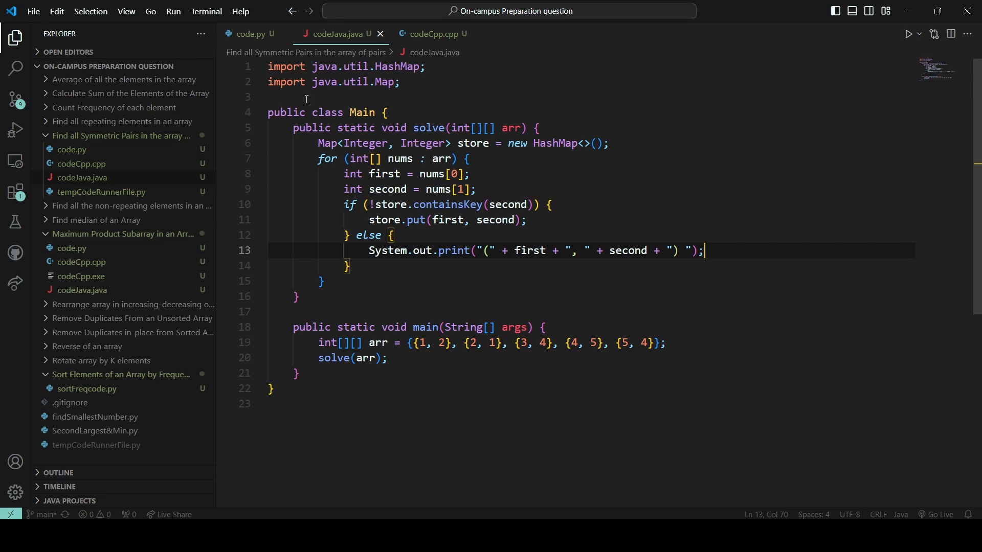
{"action": "scroll", "scroll_direction": "down", "scroll_amount": 3}
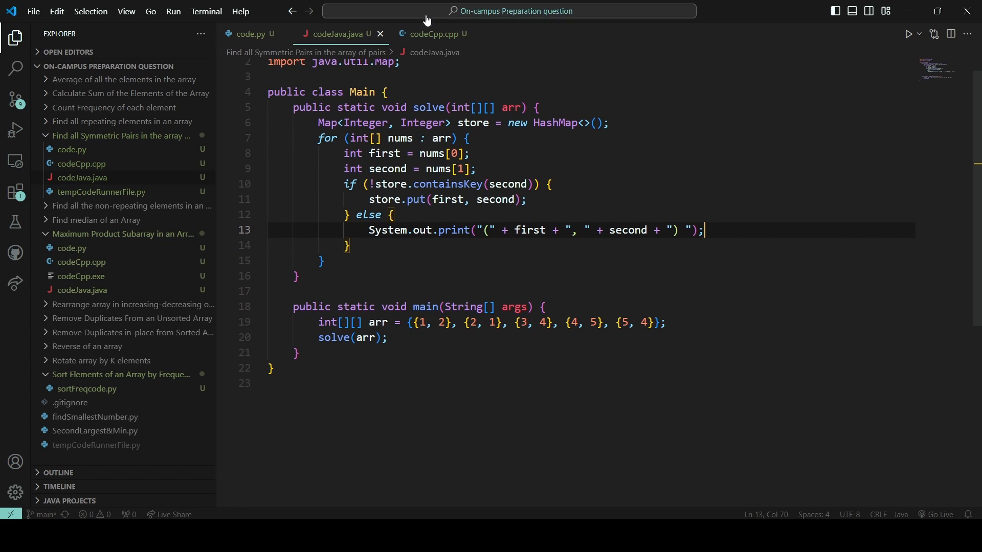
{"action": "left_click", "coordinate": [429, 33]}
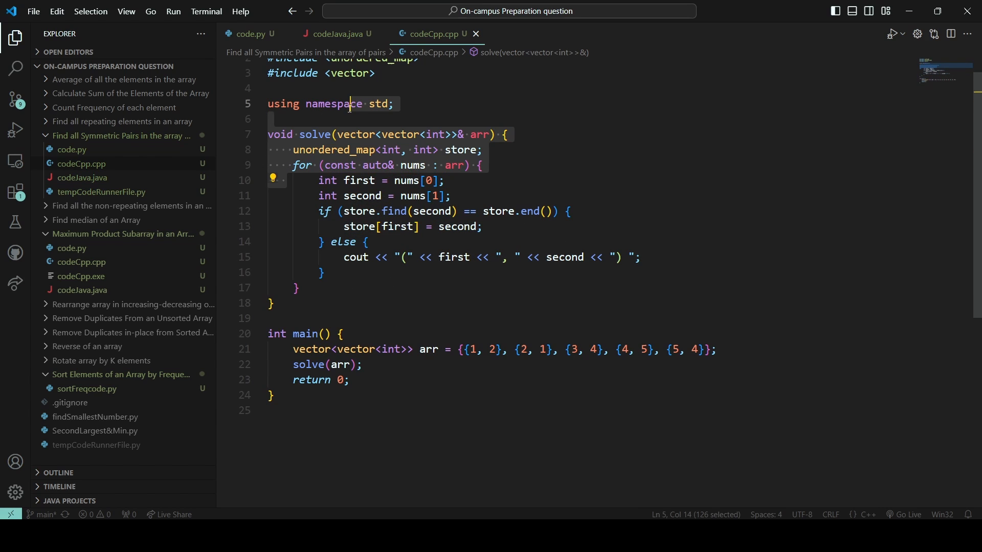
{"action": "left_click", "coordinate": [290, 150]}
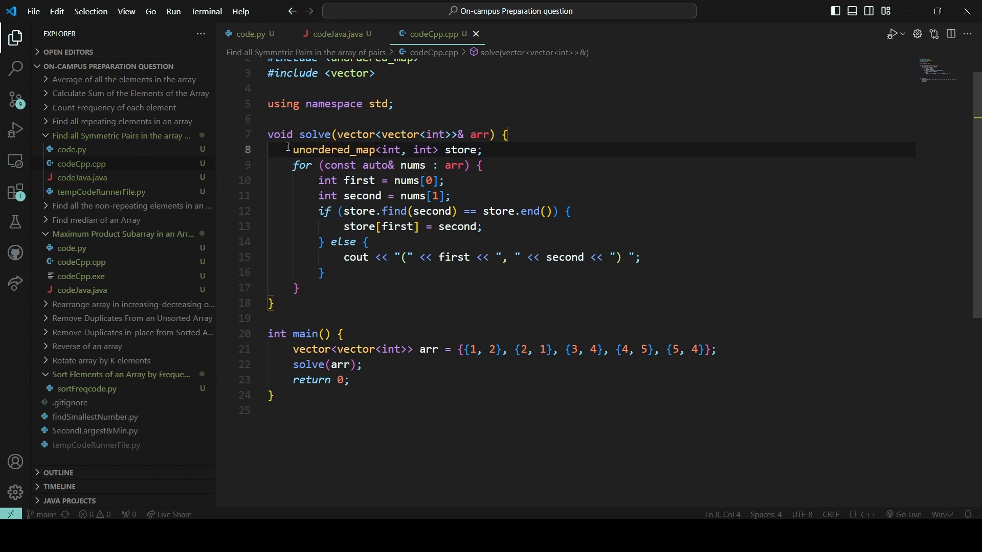
{"action": "left_click_drag", "start_coordinate": [293, 150], "coordinate": [484, 165]}
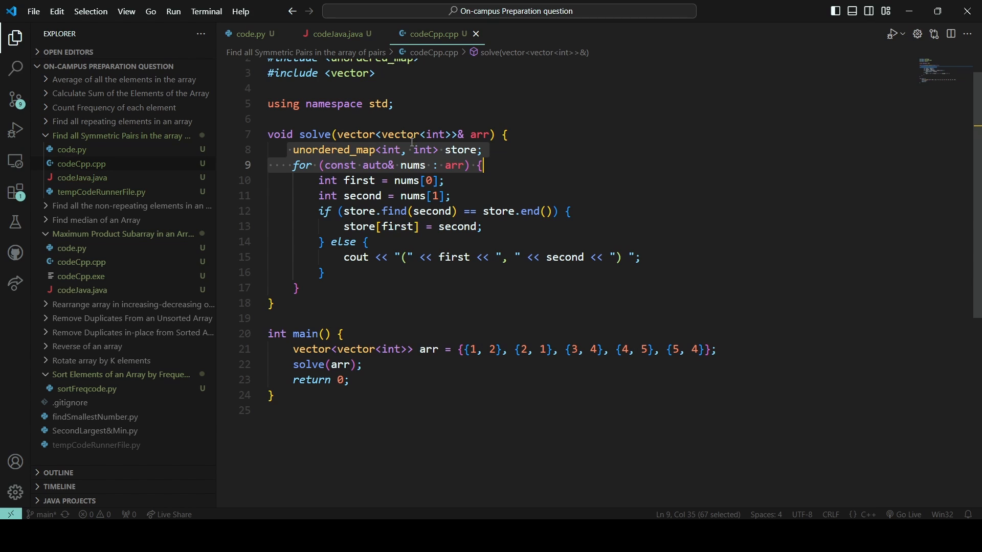
{"action": "mouse_move", "coordinate": [247, 33]}
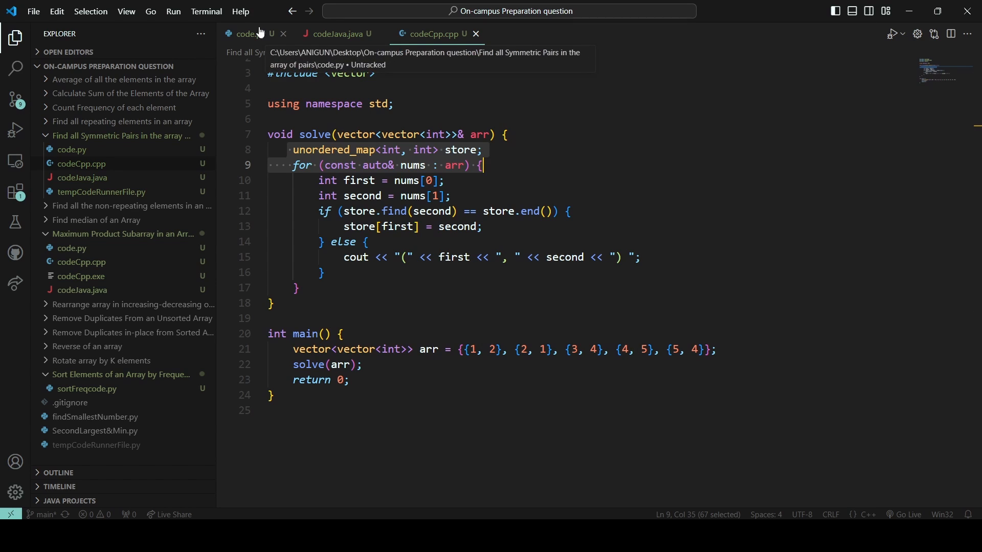
{"action": "mouse_move", "coordinate": [290, 47]}
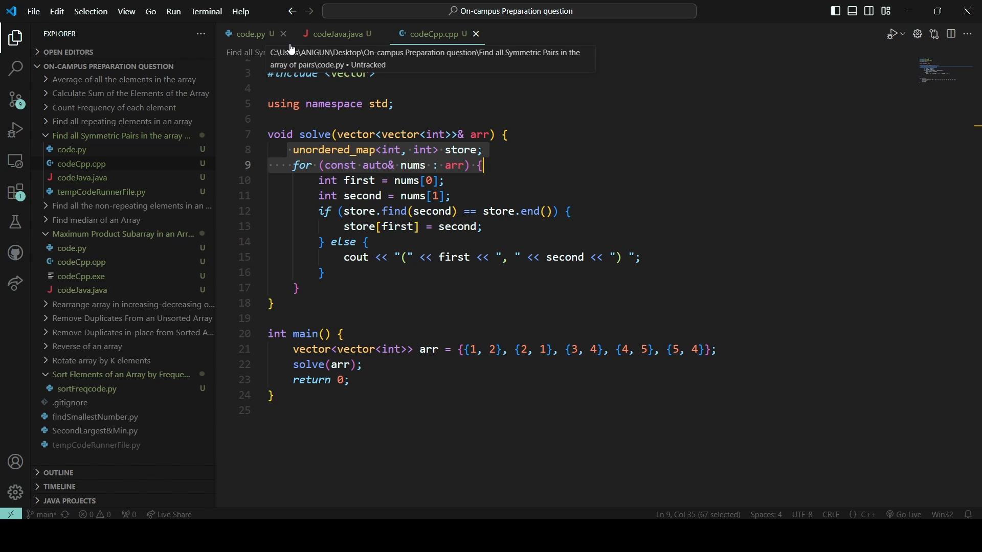